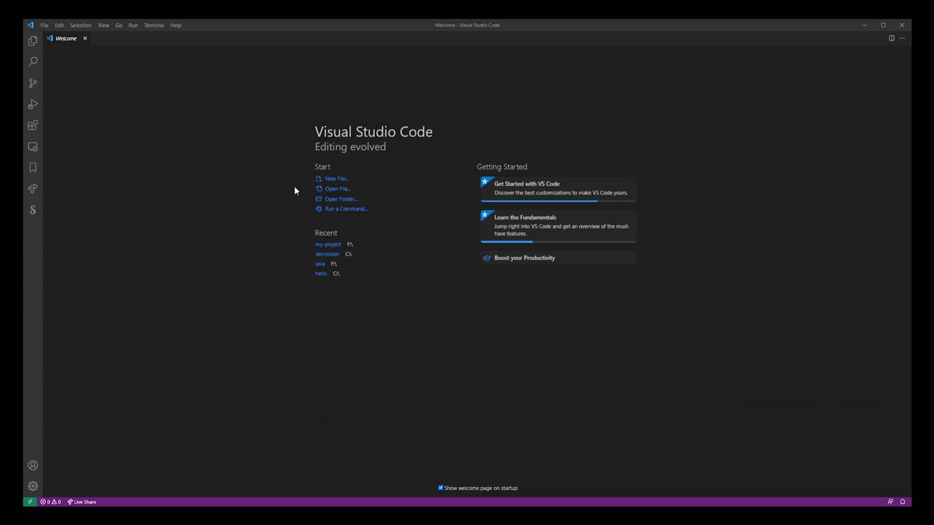
# Install the Code Runner extension from the marketplace and open its extension settings.
pyautogui.click(33, 125)
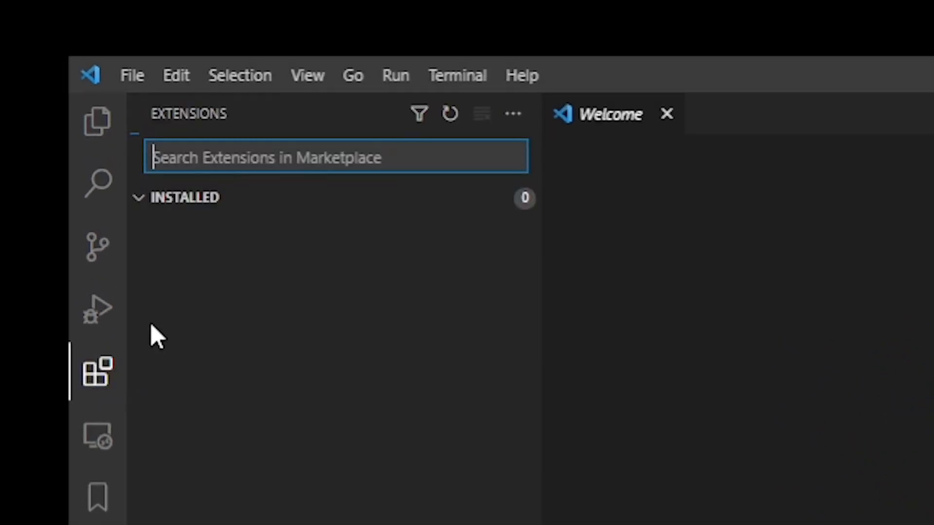
pyautogui.write('cod')
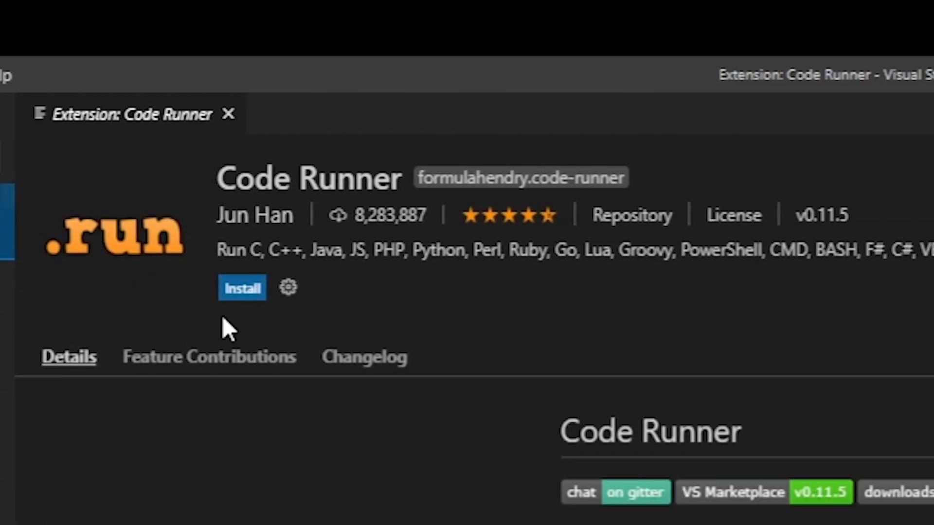
pyautogui.click(241, 288)
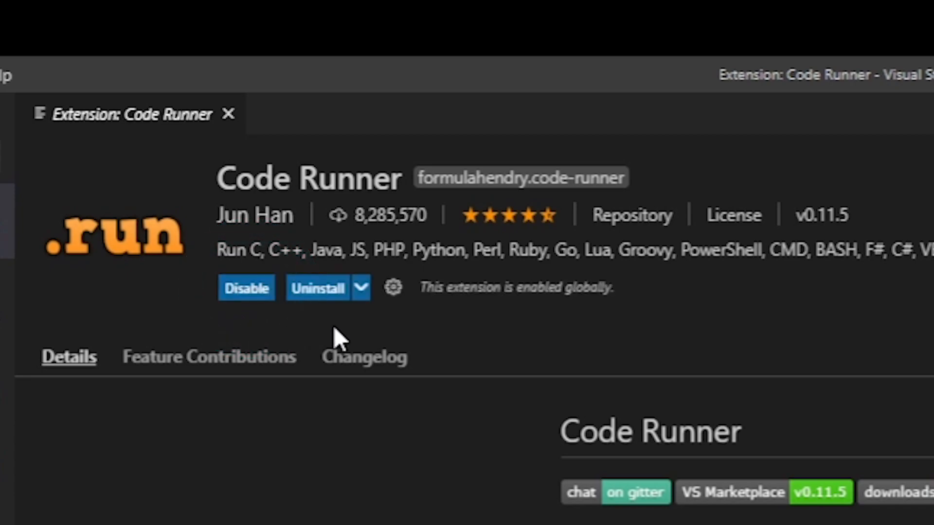
pyautogui.click(392, 287)
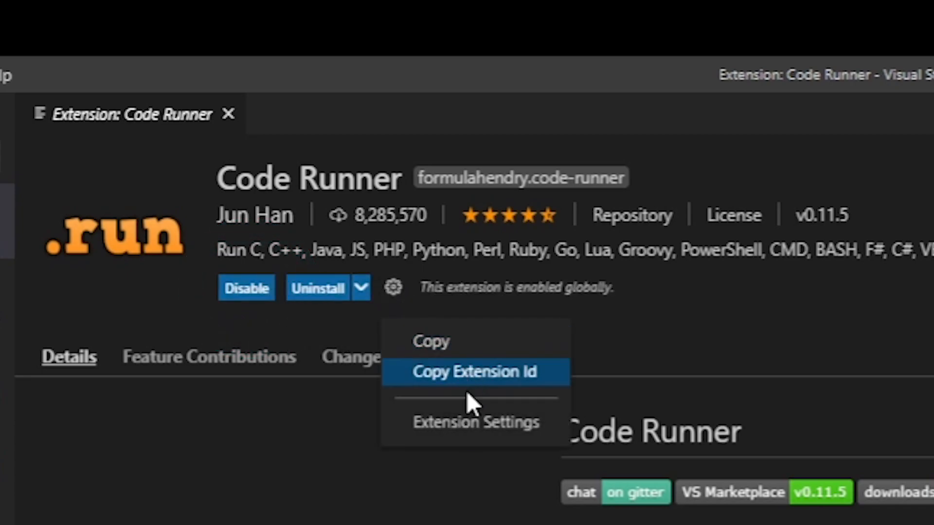
pyautogui.click(474, 422)
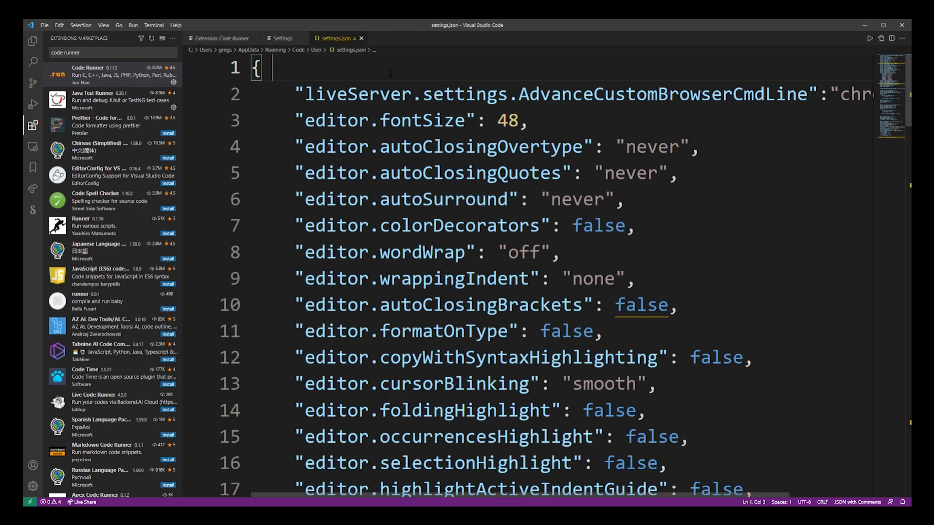
# Insert the default code-runner.executorMap block into settings.json via autocomplete.
pyautogui.write('code-runner')
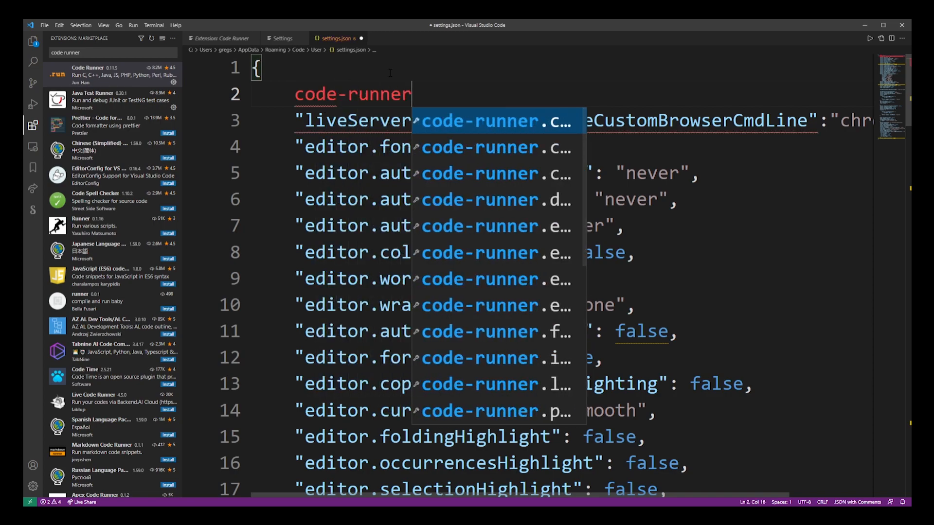
pyautogui.write('.executorMap')
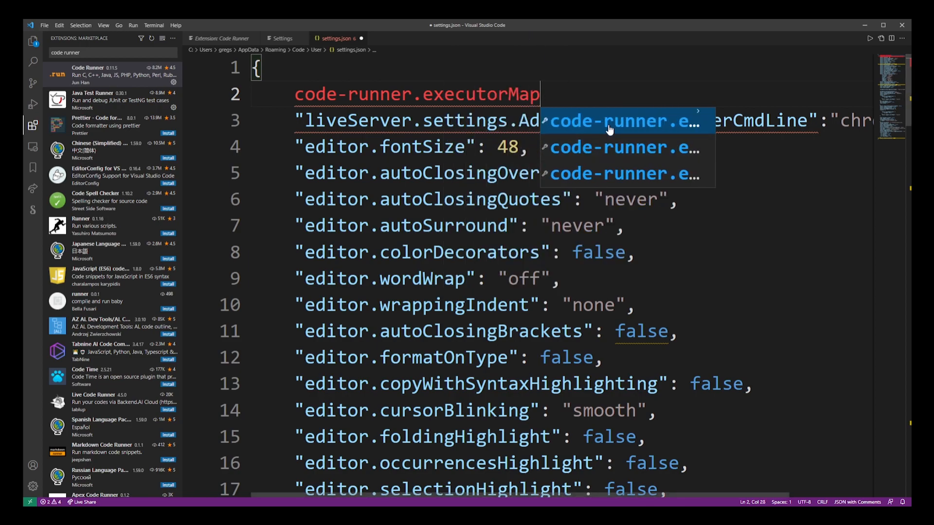
pyautogui.scroll(-3)
pyautogui.write('"')
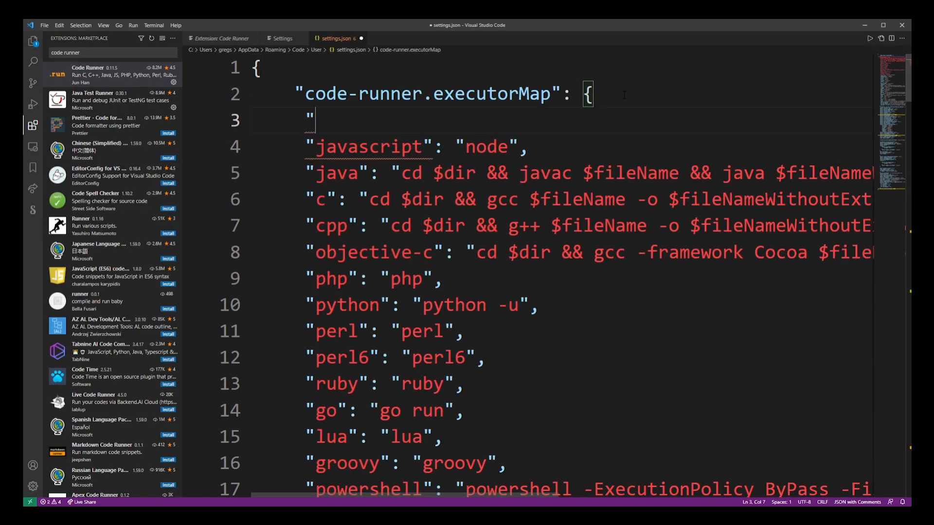
# Type the html executor entry "cd $dir && start chrome $fileName" and select its command.
pyautogui.write('html":')
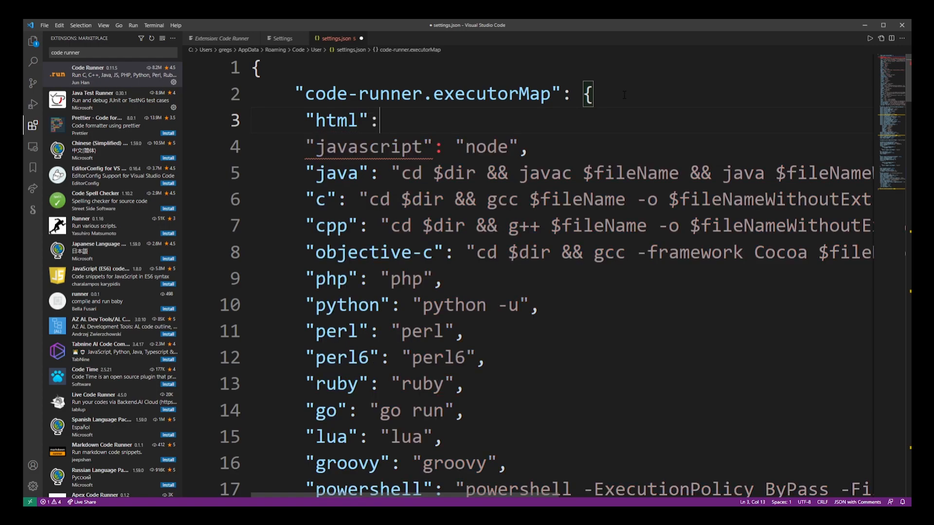
pyautogui.write('"')
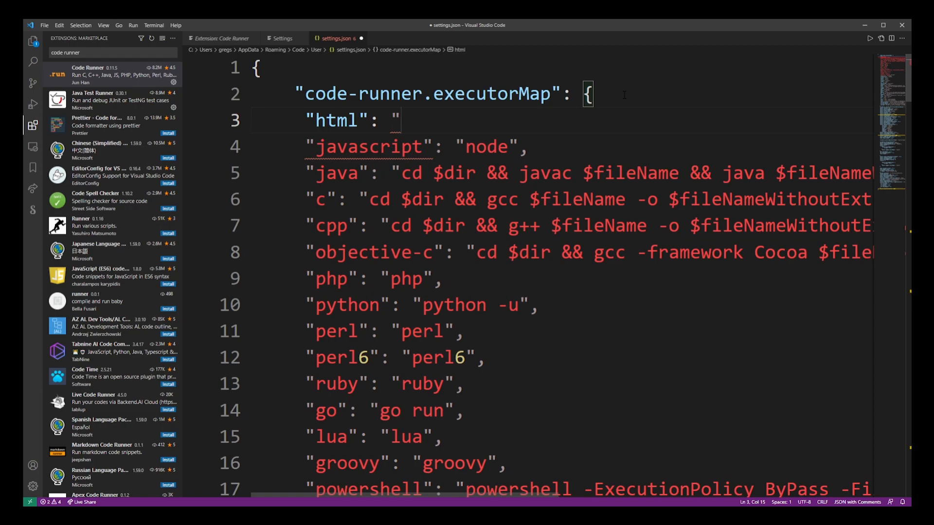
pyautogui.write('cd')
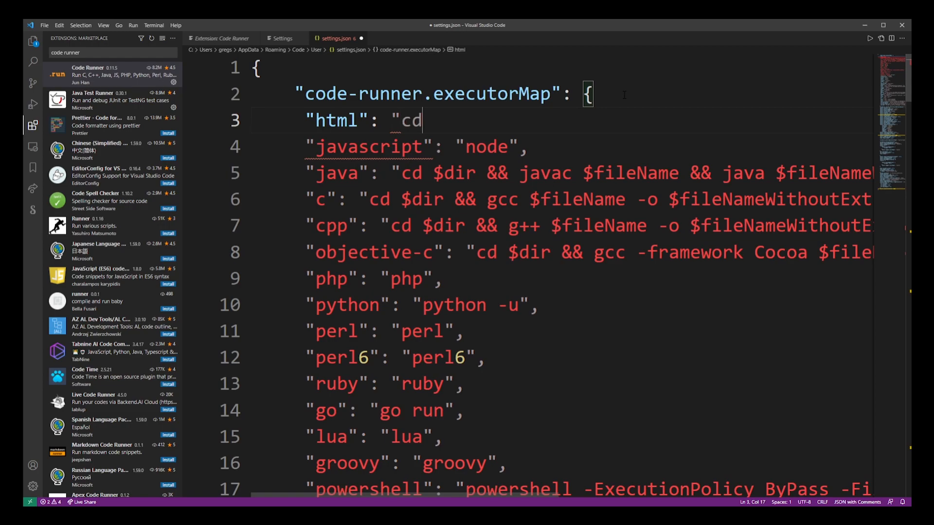
pyautogui.write('$d')
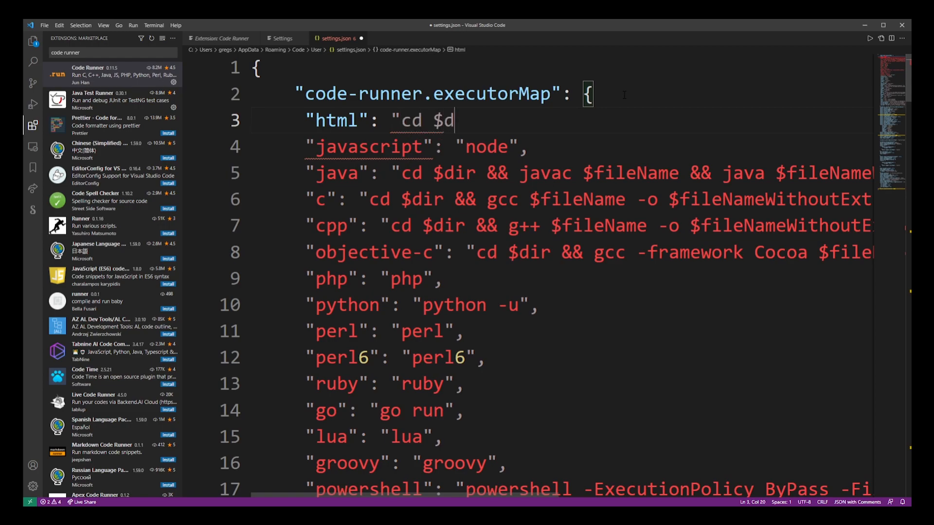
pyautogui.write('ir')
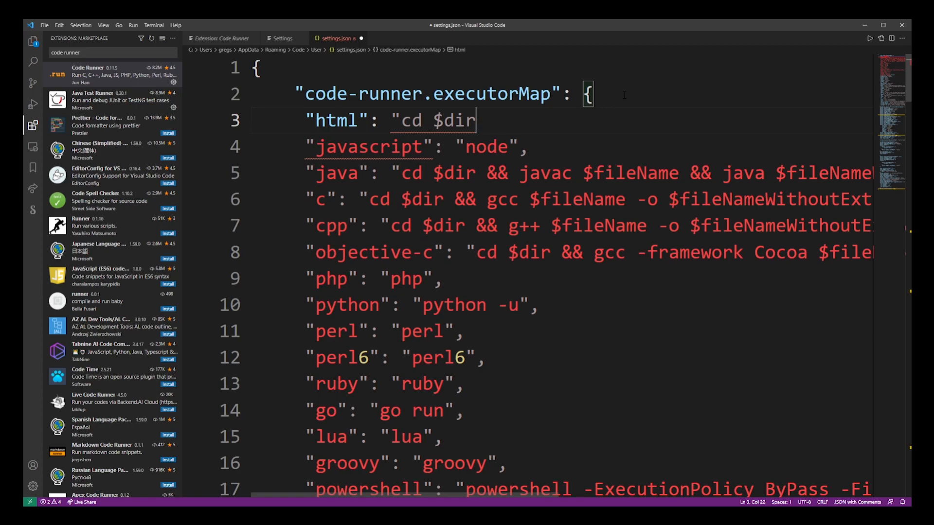
pyautogui.write('&&')
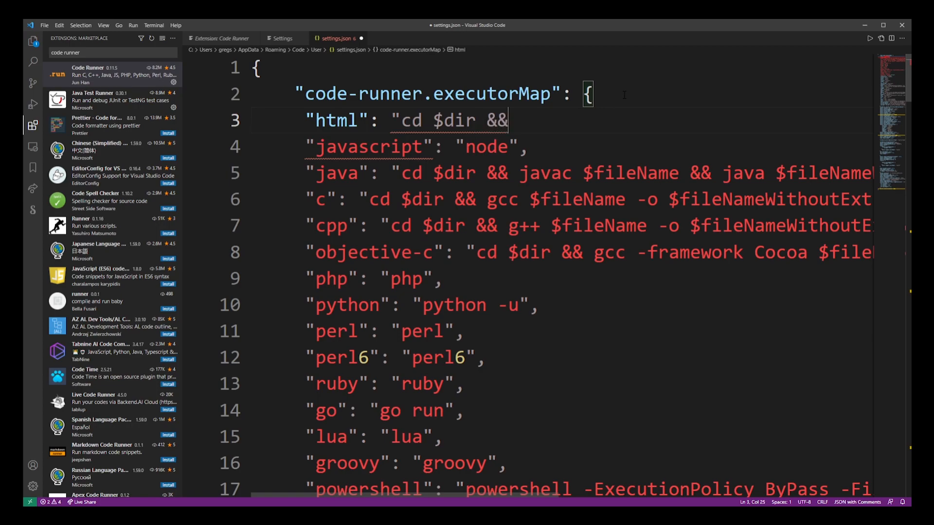
pyautogui.write('start chro')
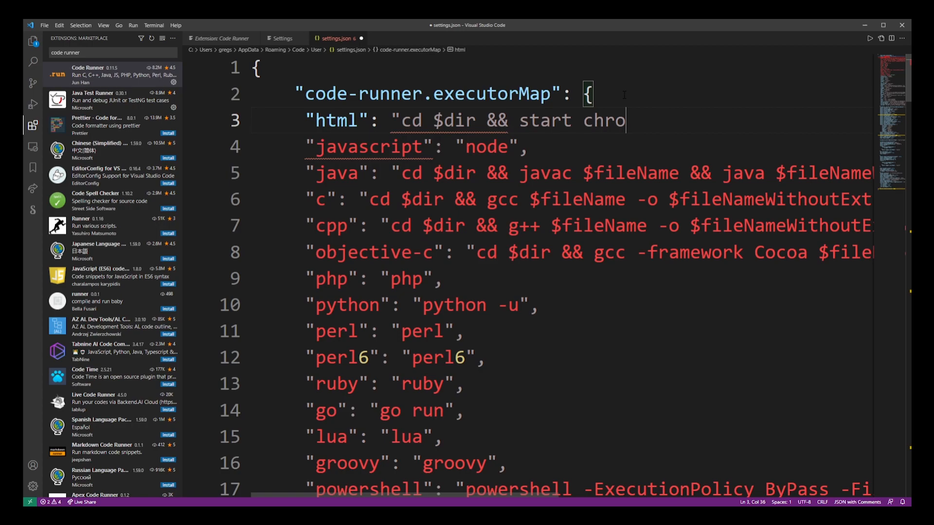
pyautogui.write('me $')
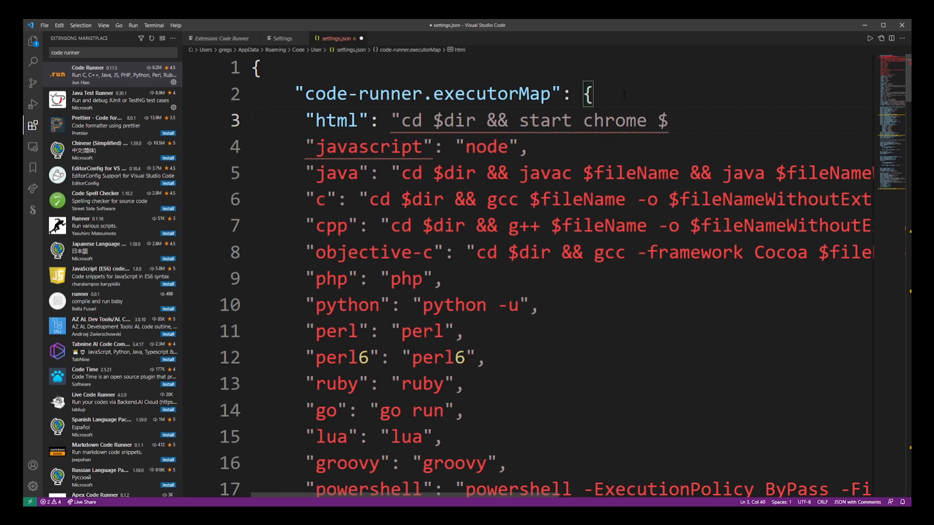
pyautogui.write('fileName",')
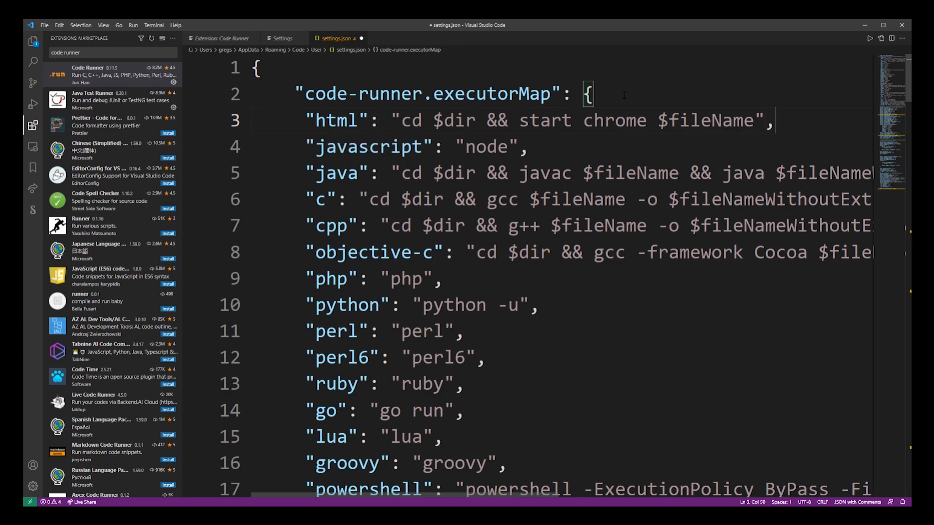
pyautogui.moveTo(363, 120); pyautogui.dragTo(756, 121)
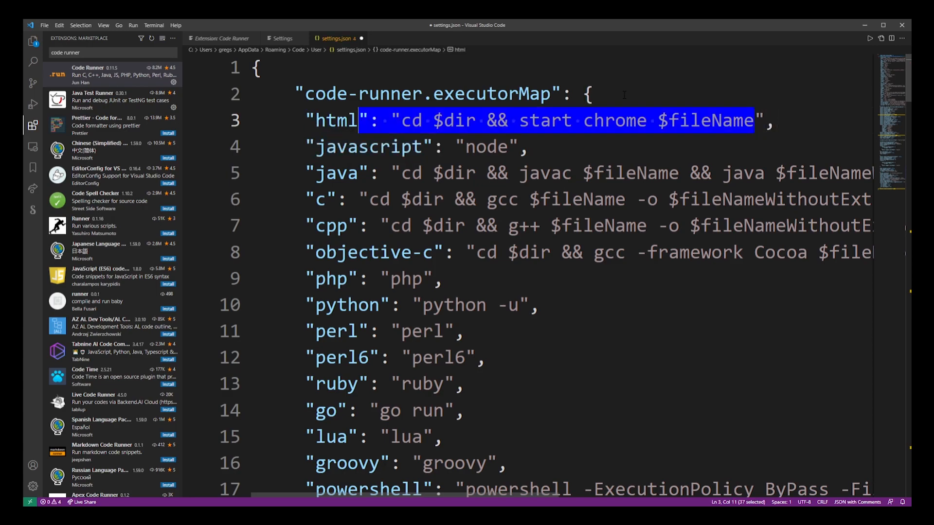
pyautogui.doubleClick(710, 121)
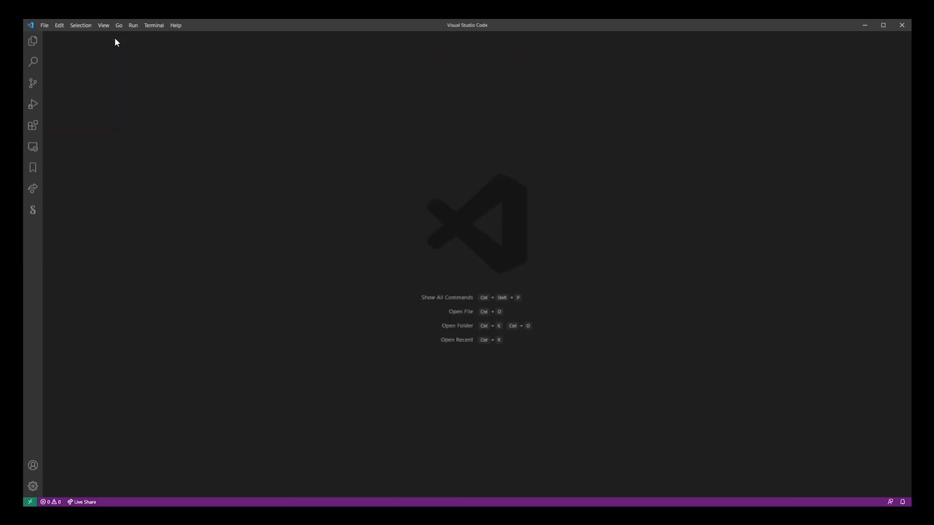
# Create a new folder named html on drive F and open it as the workspace.
pyautogui.click(44, 25)
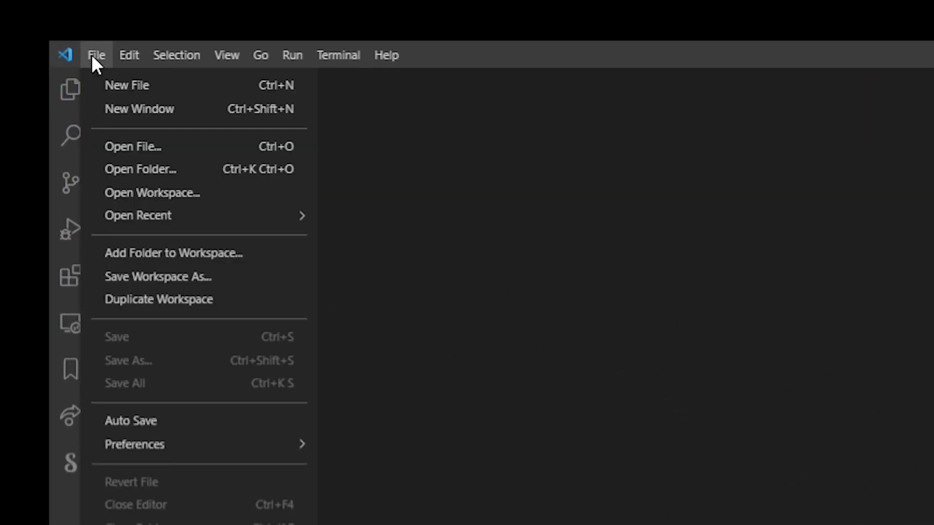
pyautogui.click(140, 169)
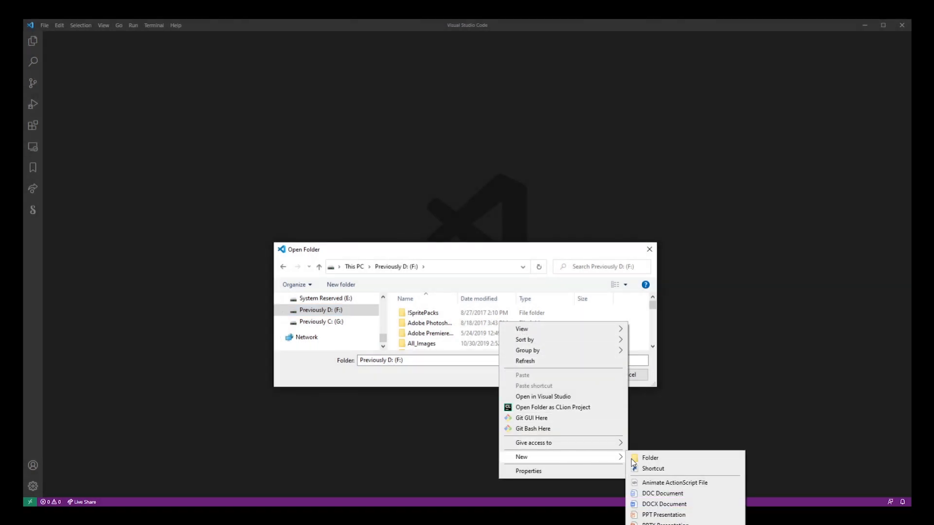
pyautogui.click(650, 457)
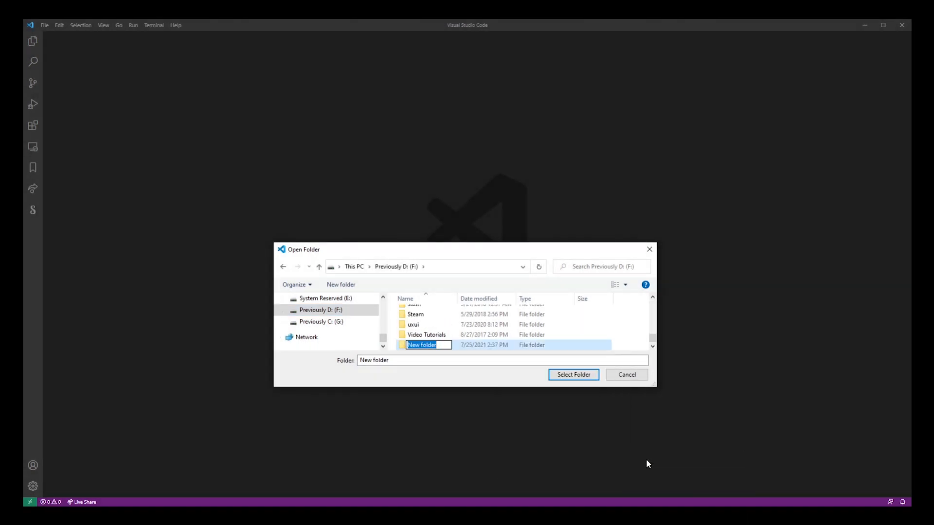
pyautogui.write('html')
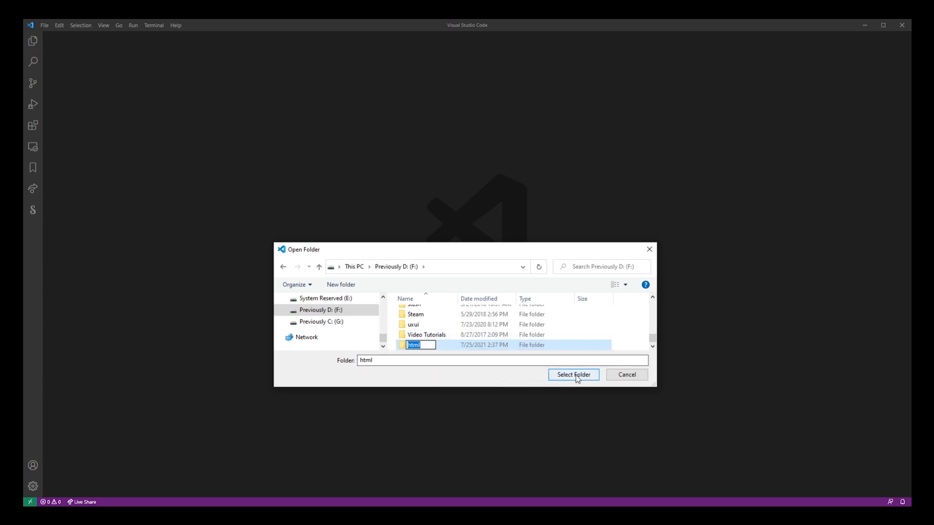
pyautogui.click(573, 375)
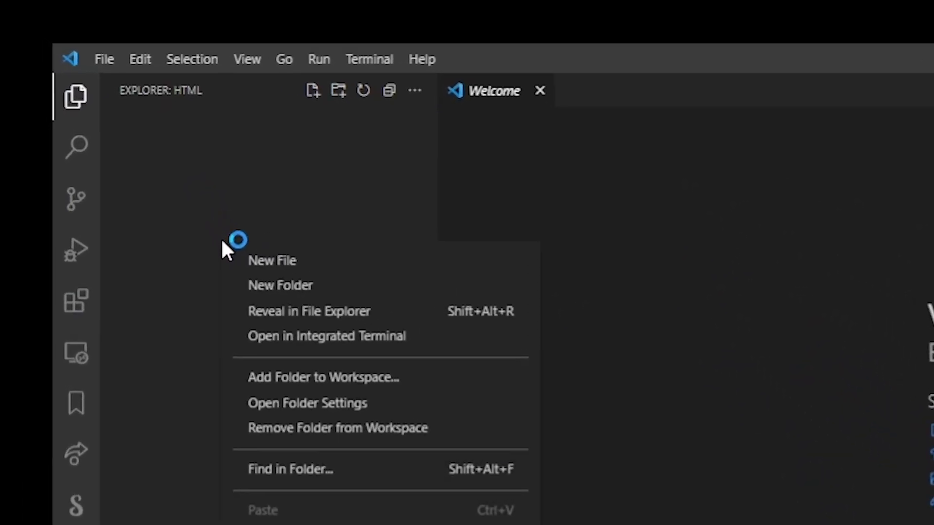
# Create a new file named subscribe.html in the html folder.
pyautogui.click(272, 260)
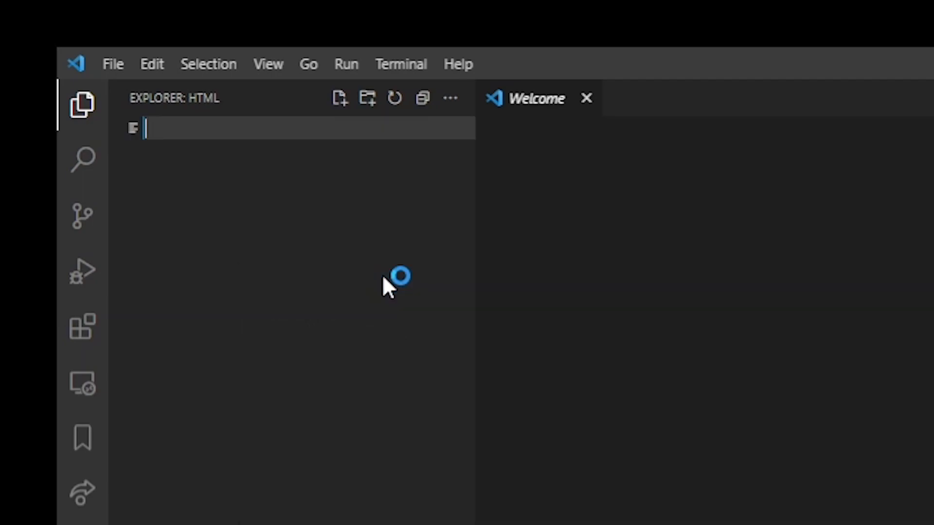
pyautogui.write('subsc')
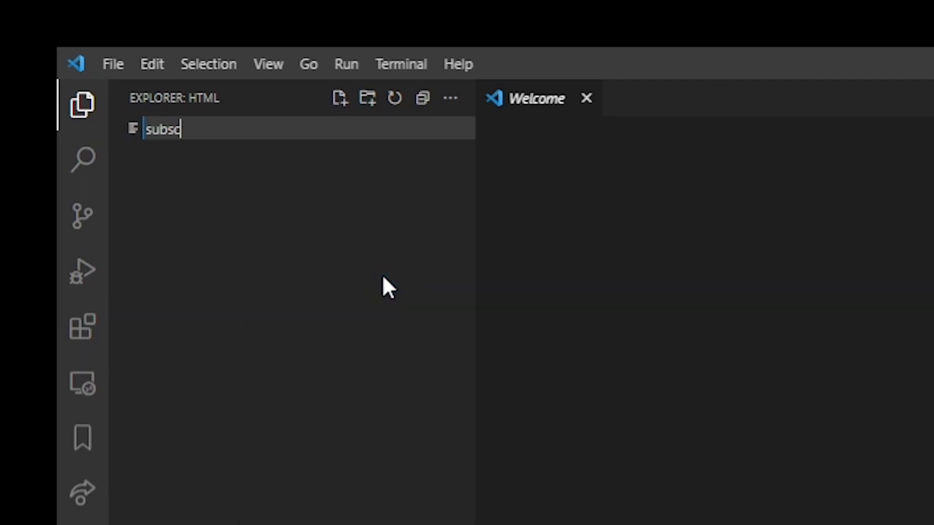
pyautogui.write('ribe.html')
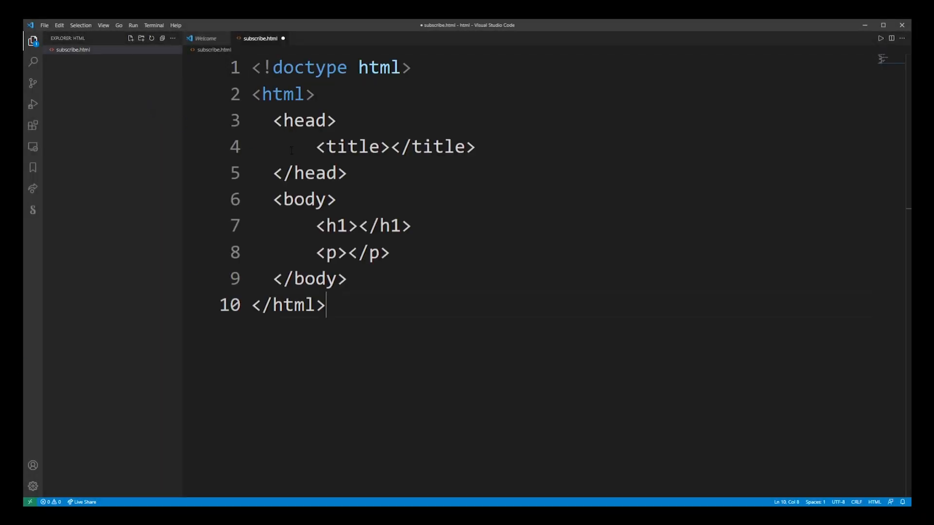
# Write the page with title Semicolon.dev, heading Subscribe and paragraph Thanks for watching.
pyautogui.write('Sem')
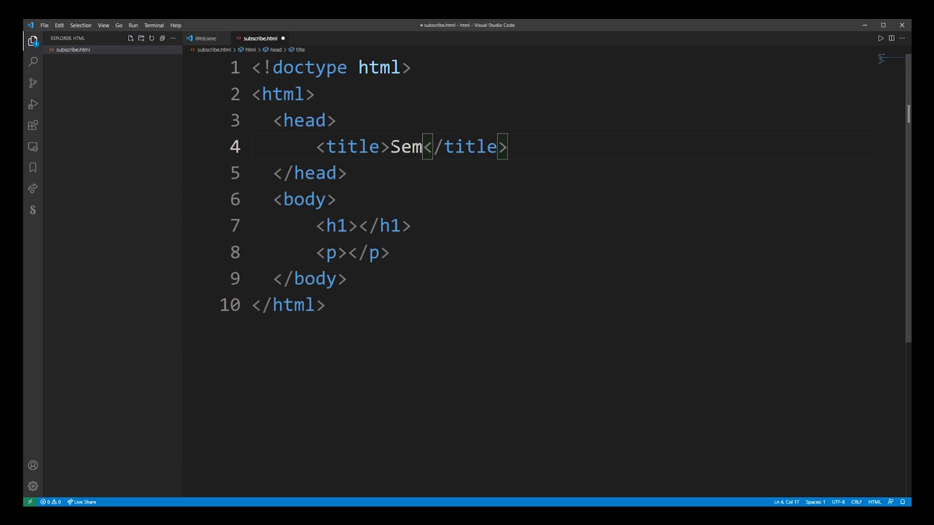
pyautogui.write('icolon.dev')
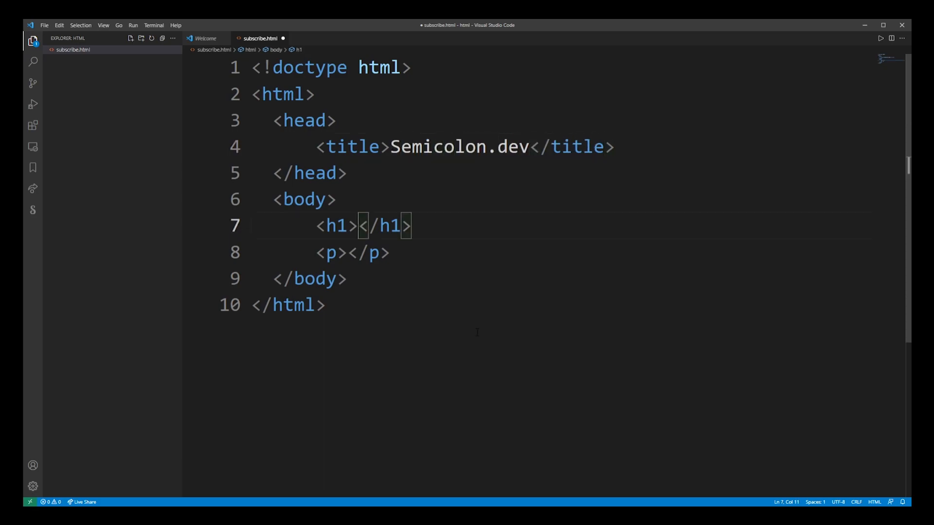
pyautogui.write('Subscribe')
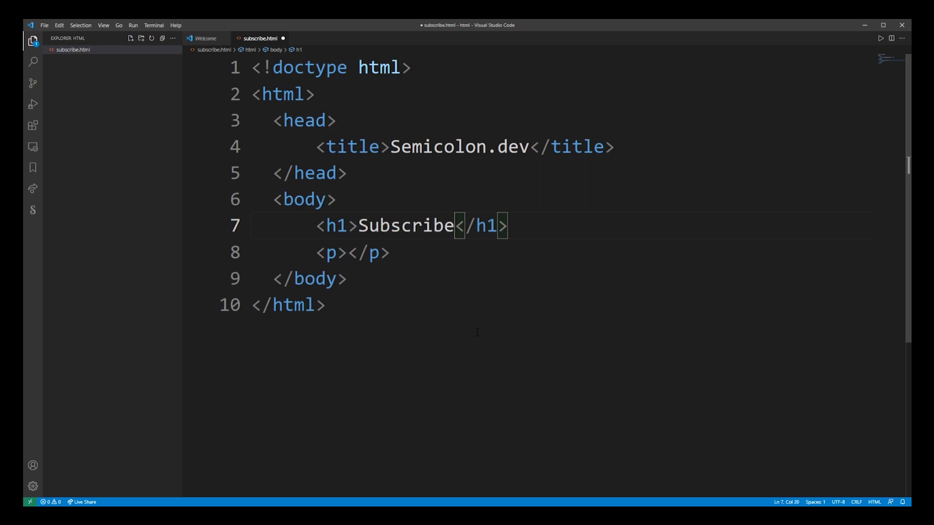
pyautogui.write('Thanks for watching.')
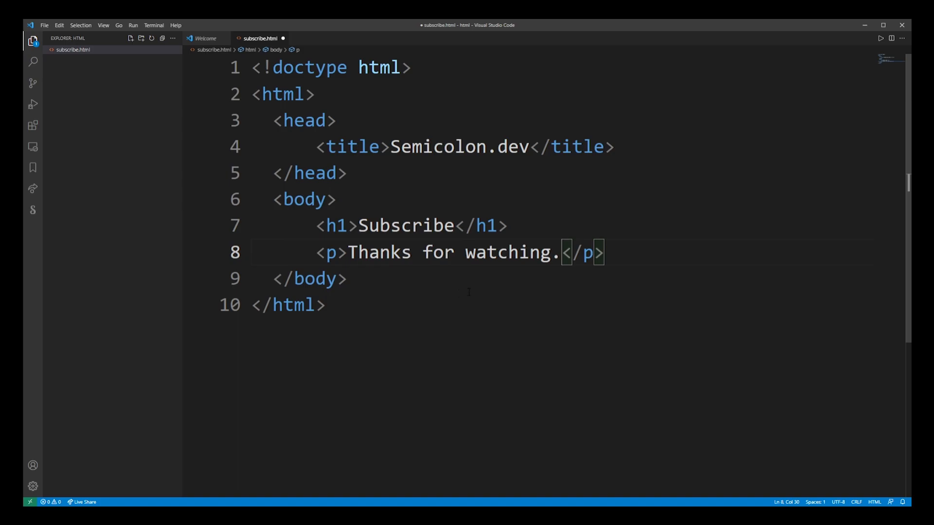
pyautogui.doubleClick(405, 225)
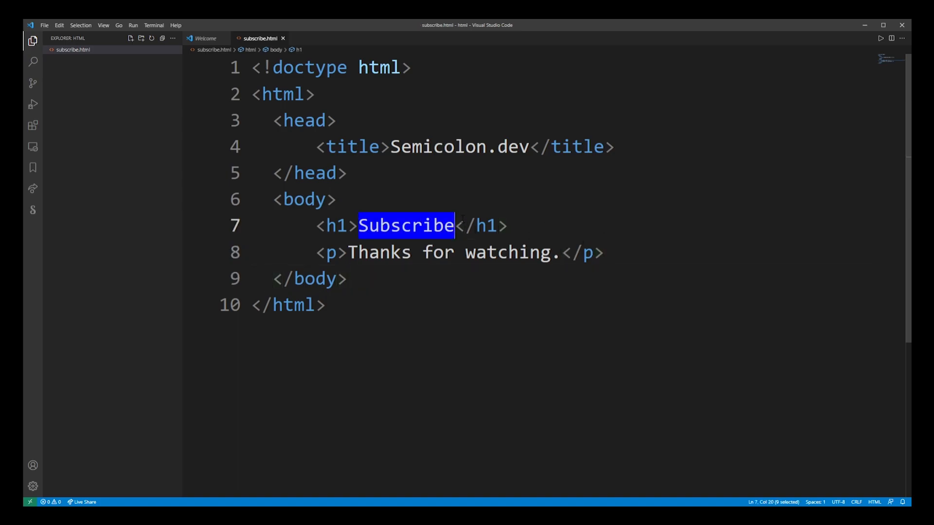
# Run subscribe.html with Code Runner and inspect Chrome's unreachable tempcoderunnerfile.html address.
pyautogui.rightClick(72, 49)
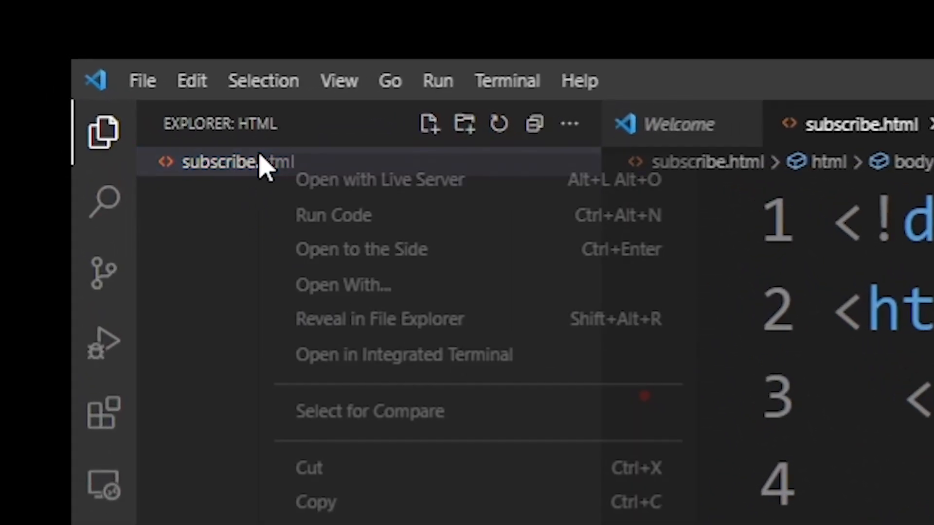
pyautogui.click(334, 215)
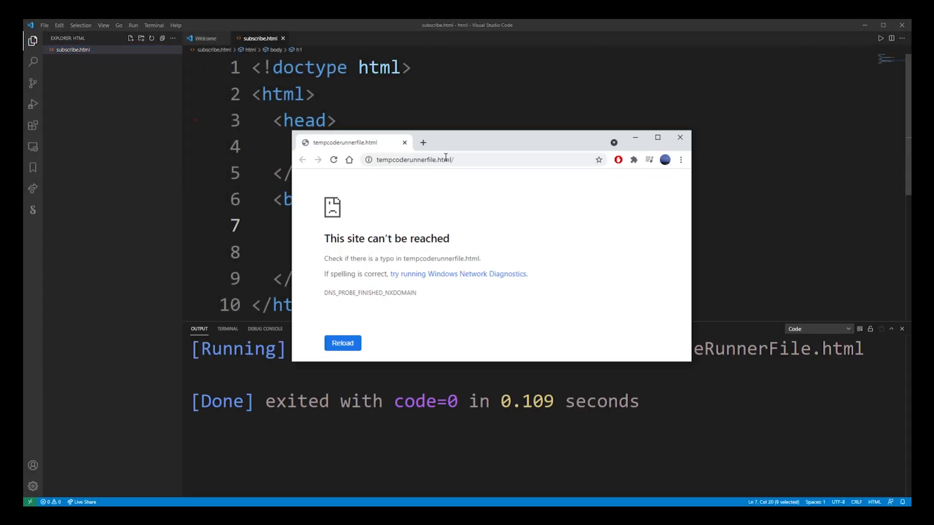
pyautogui.click(417, 159)
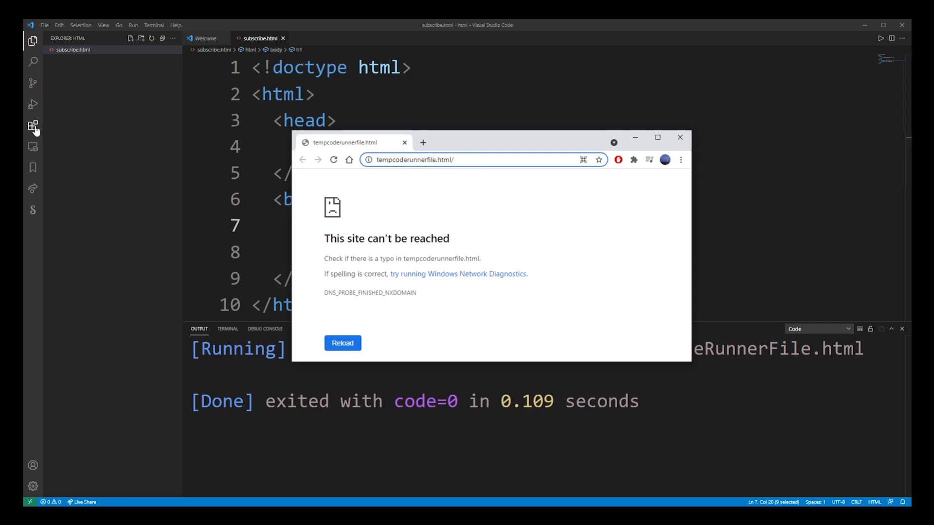
# Open Code Runner's settings.json and change the html entry's path to F:/html/subscribe.html.
pyautogui.click(32, 126)
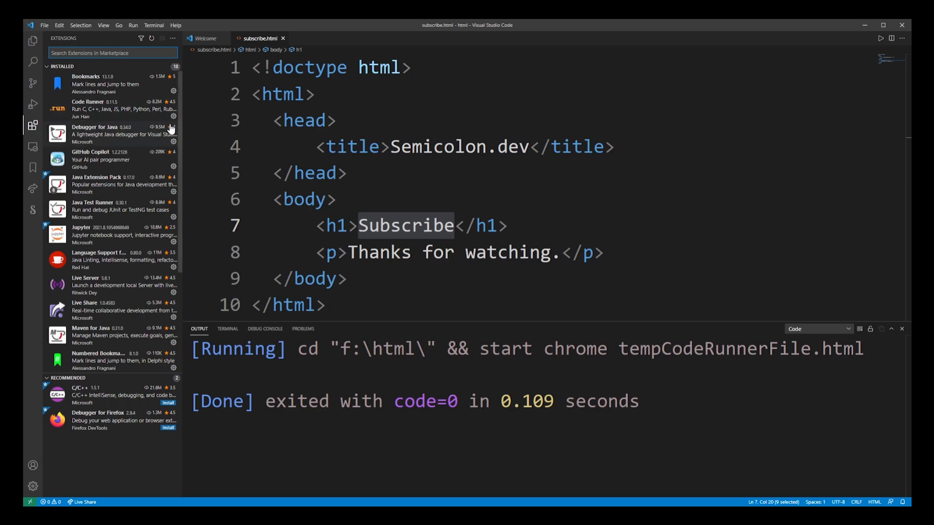
pyautogui.rightClick(119, 130)
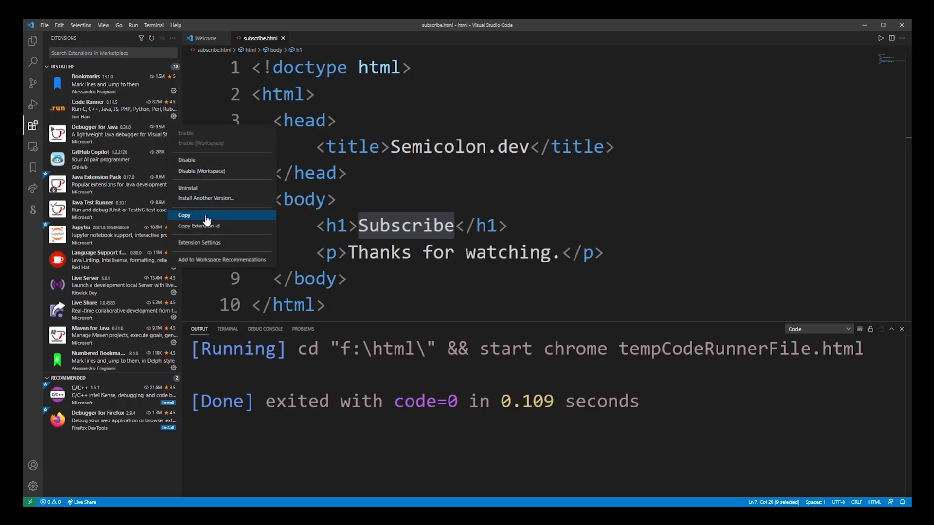
pyautogui.click(199, 242)
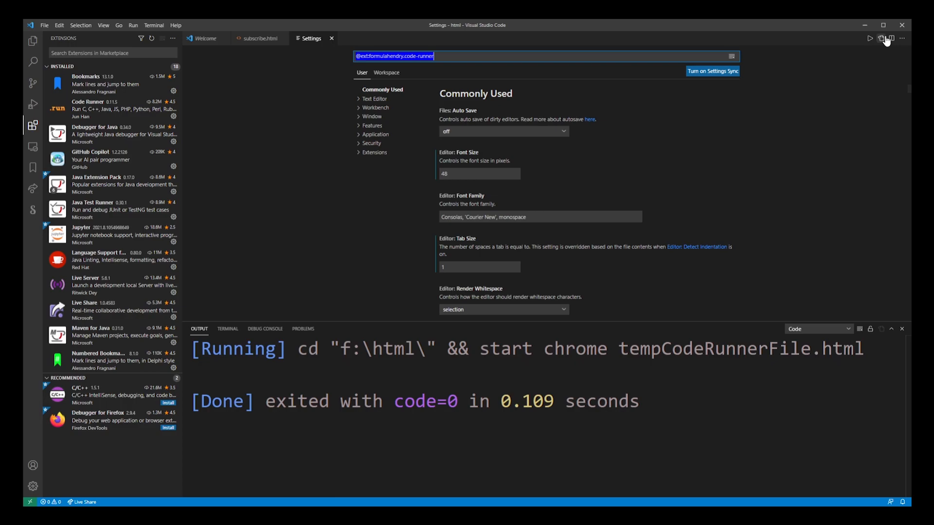
pyautogui.click(886, 38)
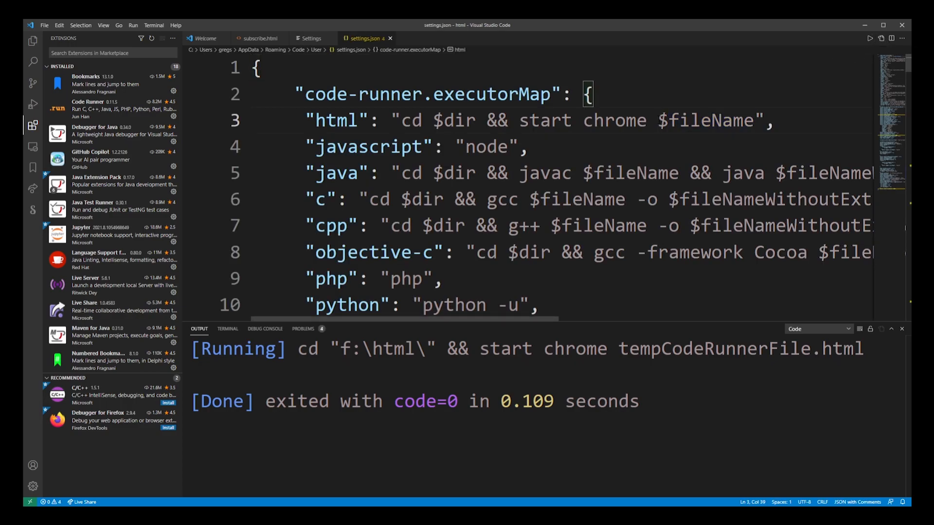
pyautogui.write('F:/html/')
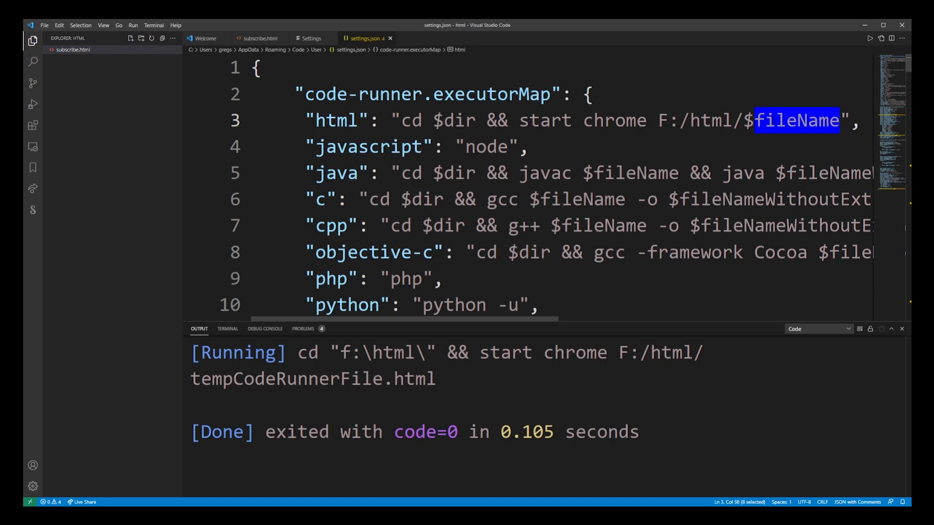
pyautogui.write('subscribe.htm')
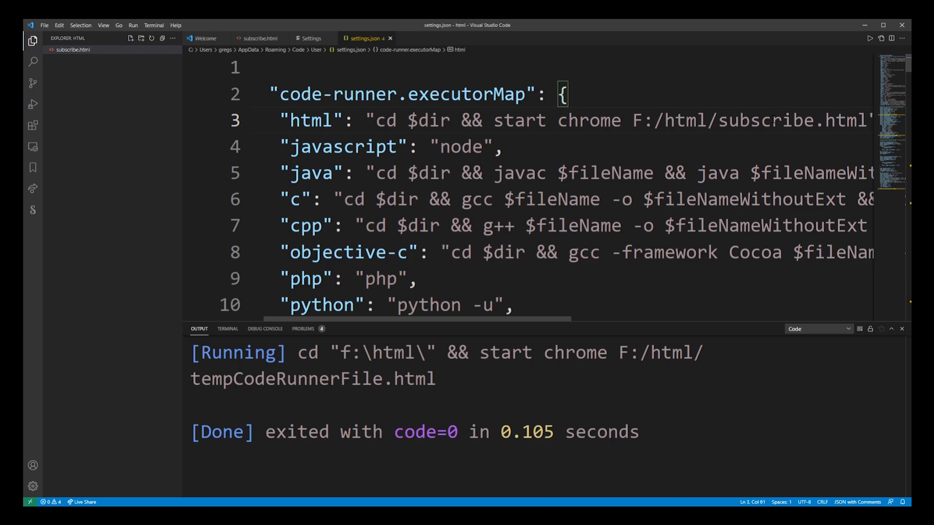
pyautogui.click(258, 38)
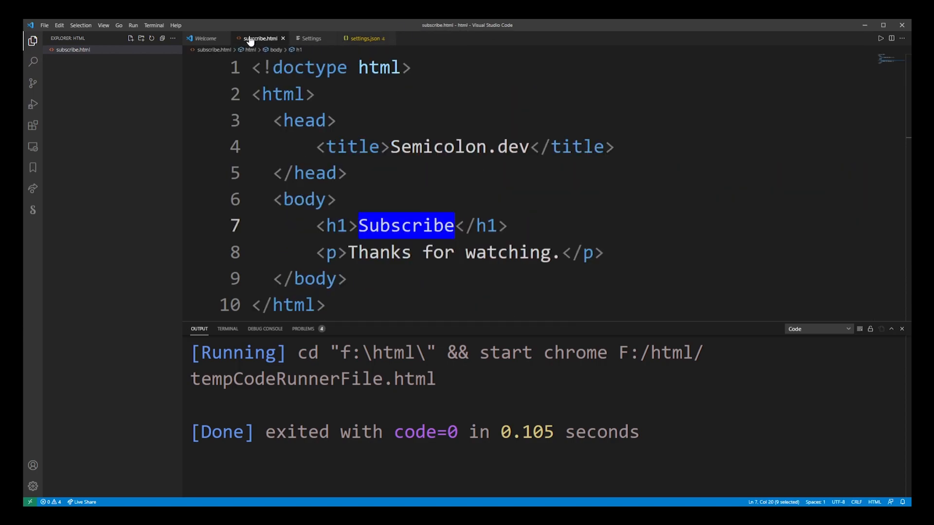
# Run subscribe.html again so Chrome shows the Subscribe heading and paragraph.
pyautogui.rightClick(72, 50)
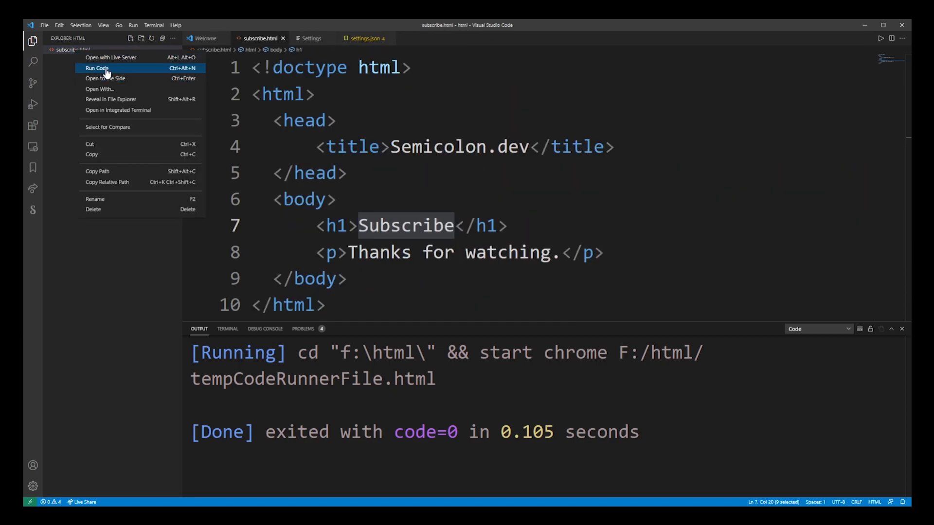
pyautogui.click(97, 68)
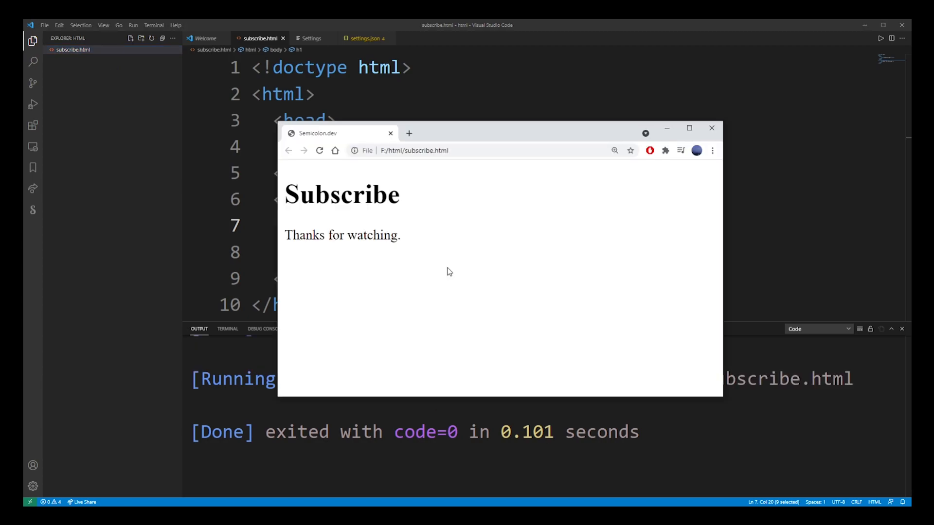
pyautogui.moveTo(563, 137)
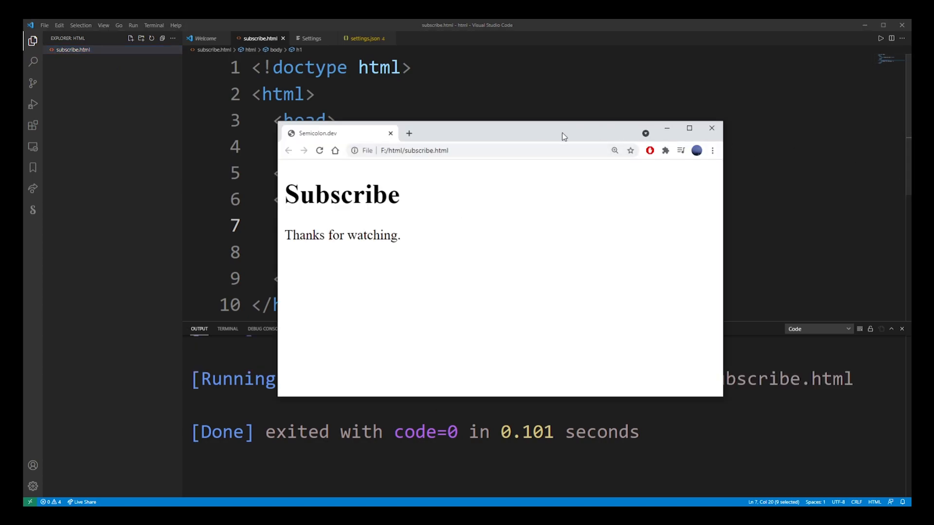